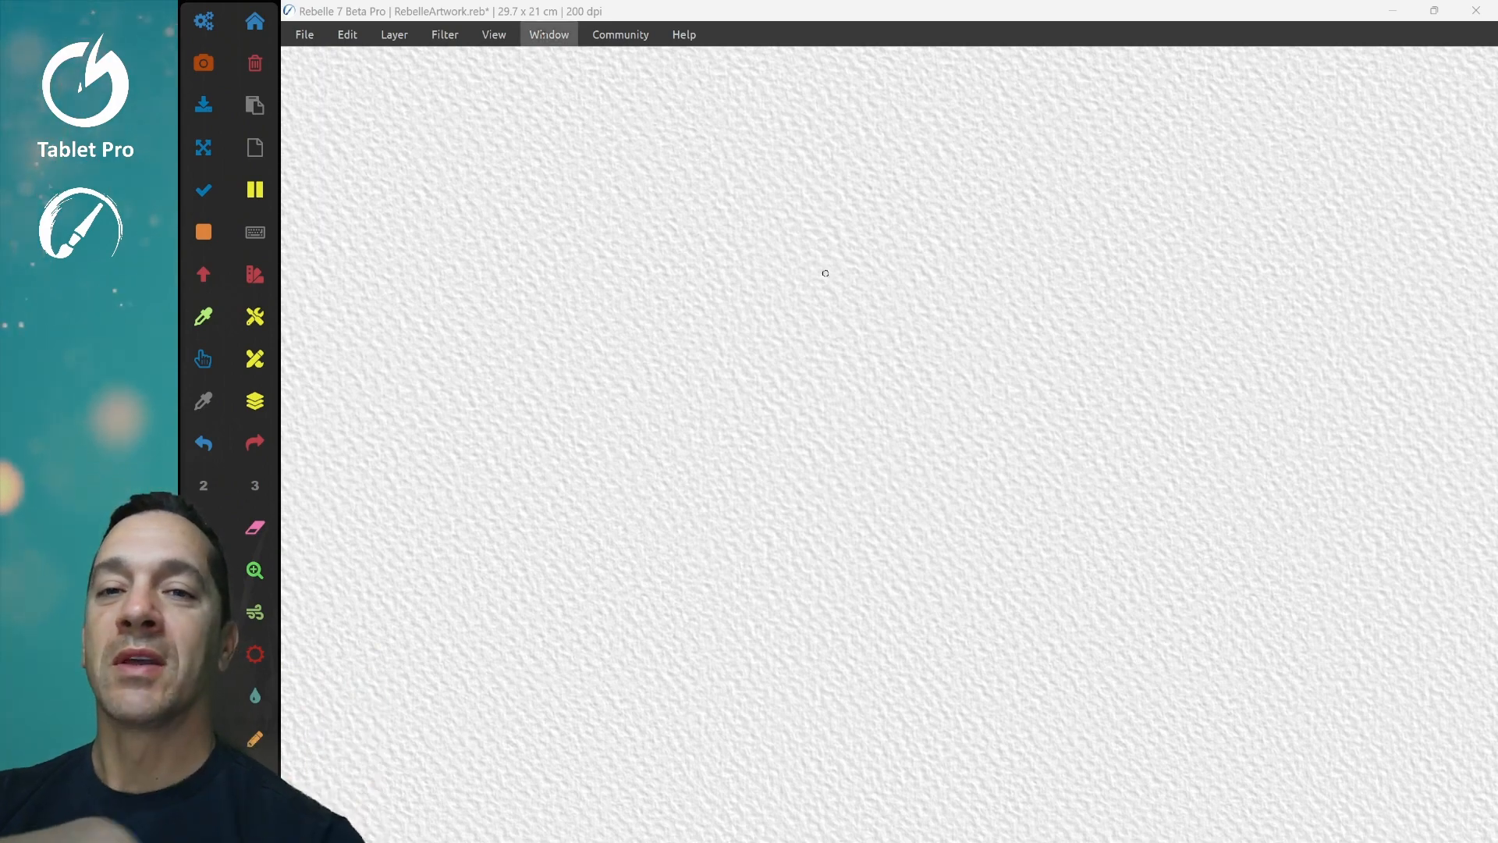
# Step: Show the Window menu listing the available panels
pyautogui.click(547, 35)
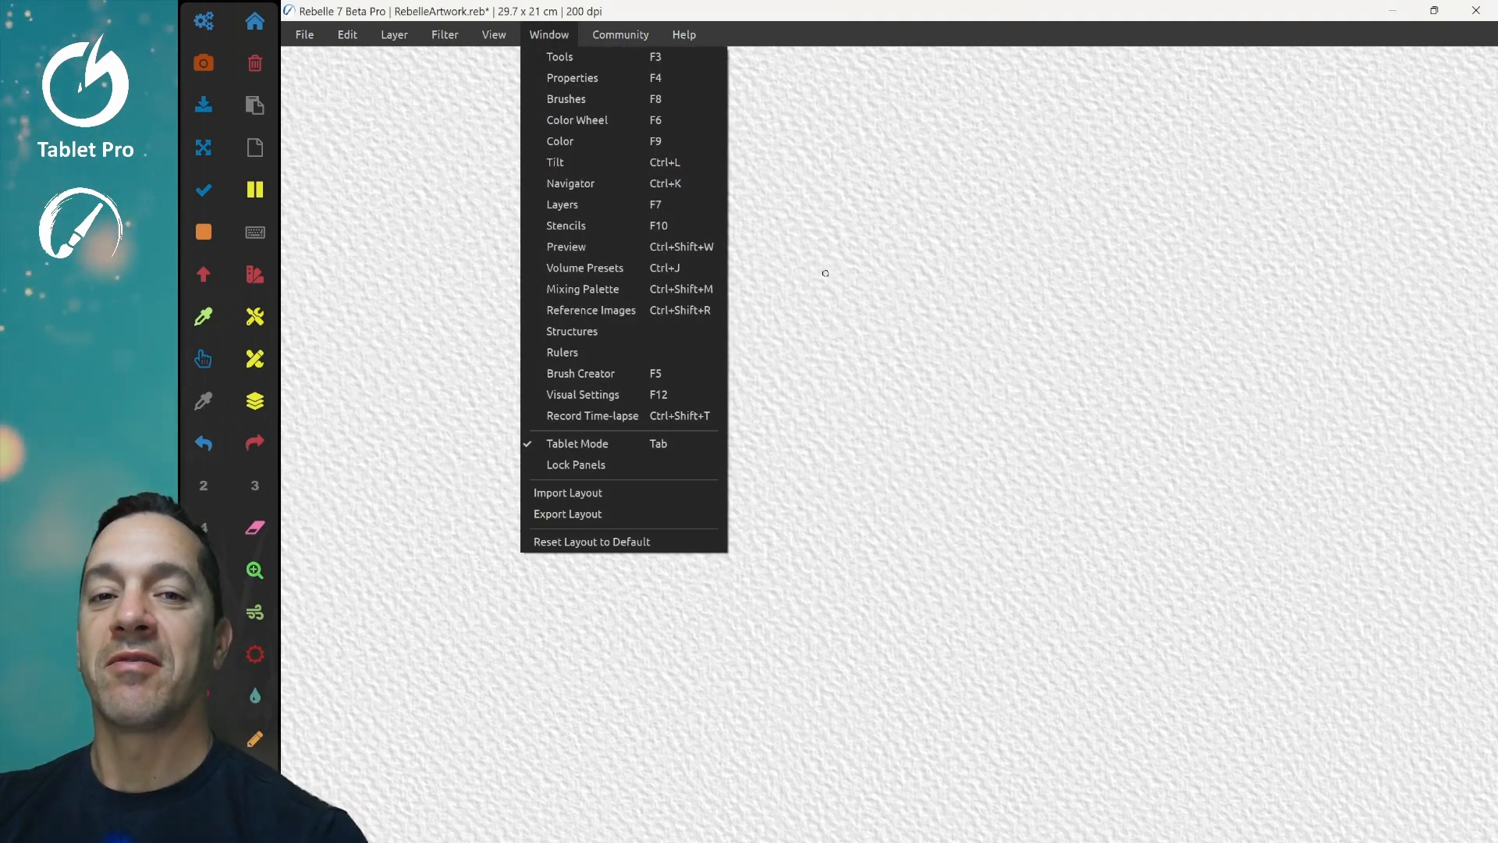
# Step: Show the Rulers panel and activate the Ellipse ruler for drawing concentric circles
pyautogui.click(564, 351)
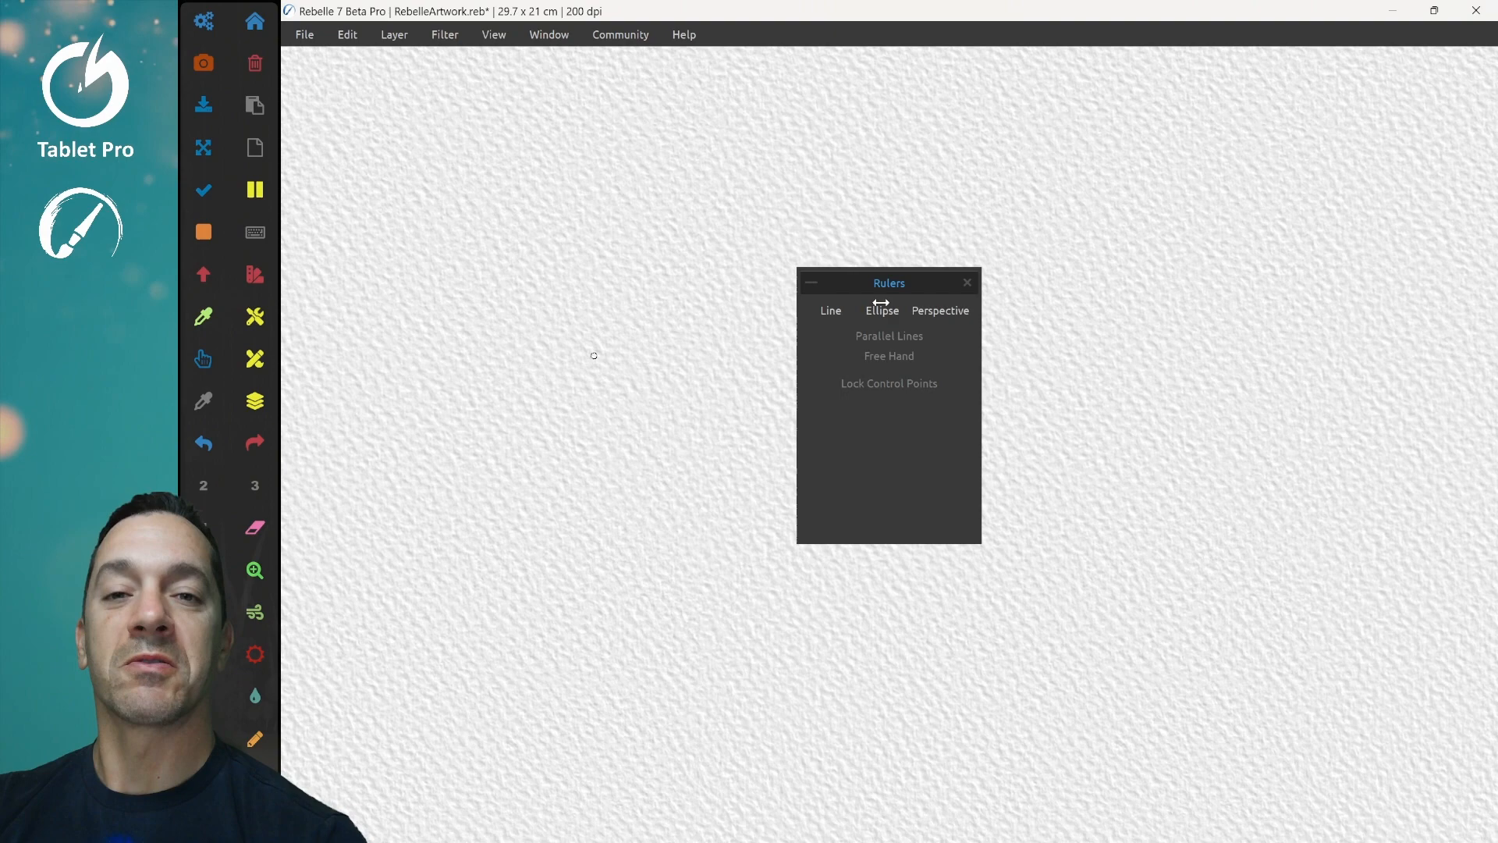
pyautogui.click(880, 309)
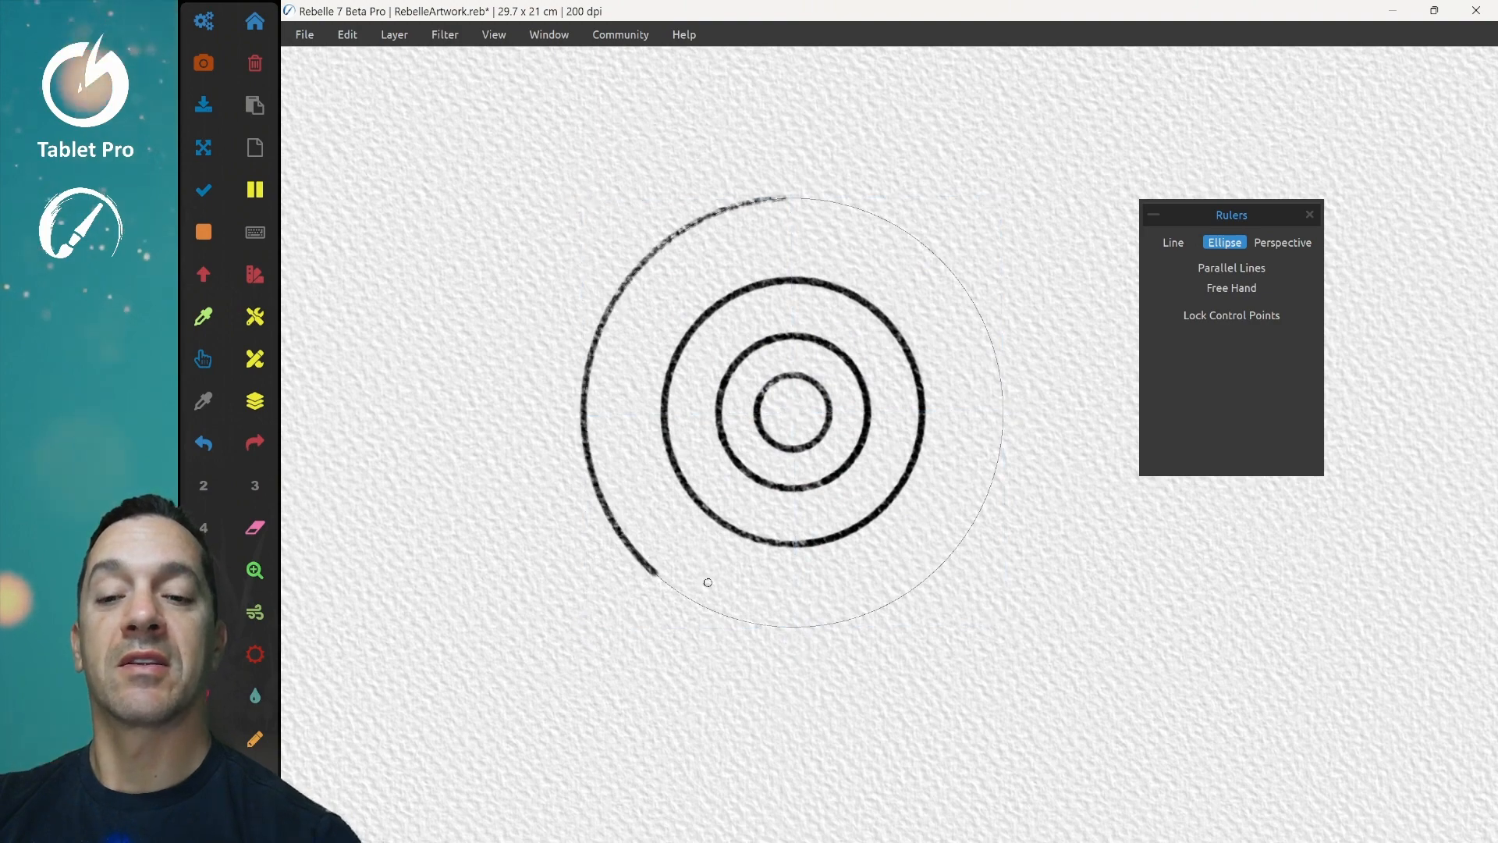
# Step: Reposition the ellipse guide to the right and draw a second set of concentric circles
pyautogui.click(791, 412)
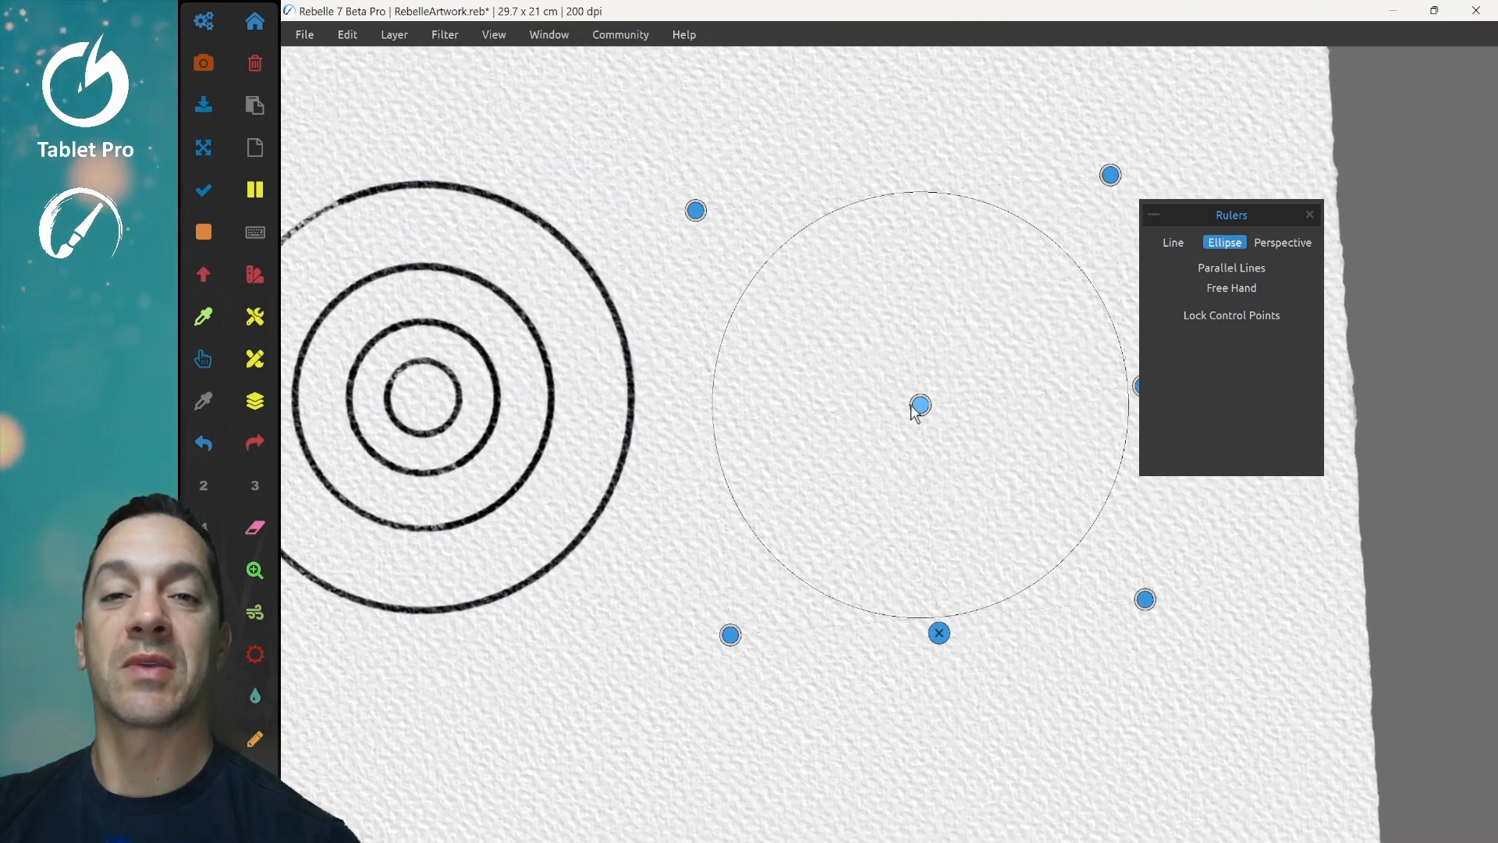
pyautogui.click(1231, 267)
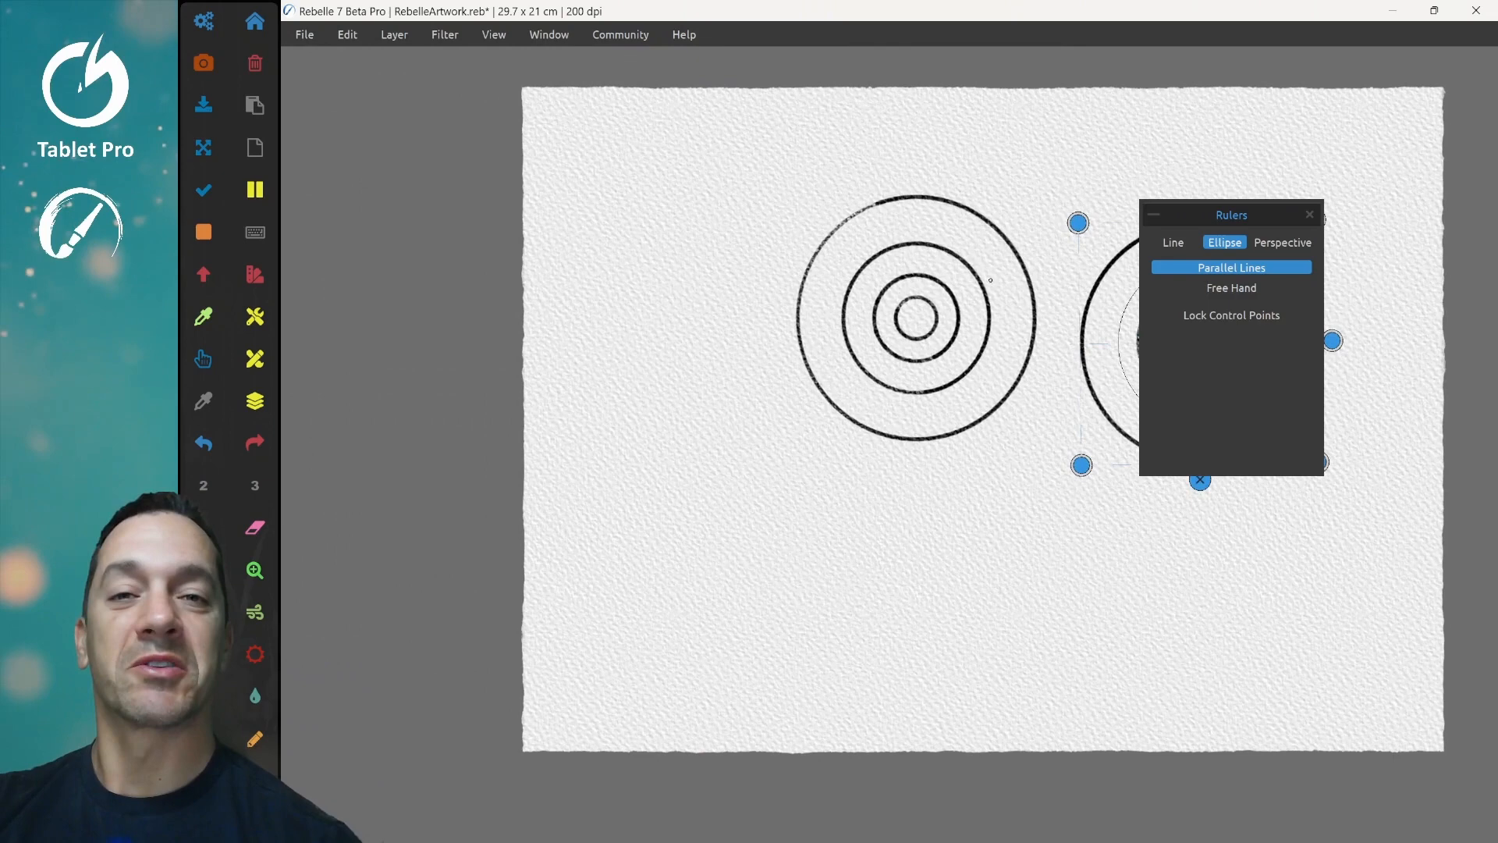
# Step: Switch to the Line ruler with Parallel Lines enabled below the circles
pyautogui.click(1172, 242)
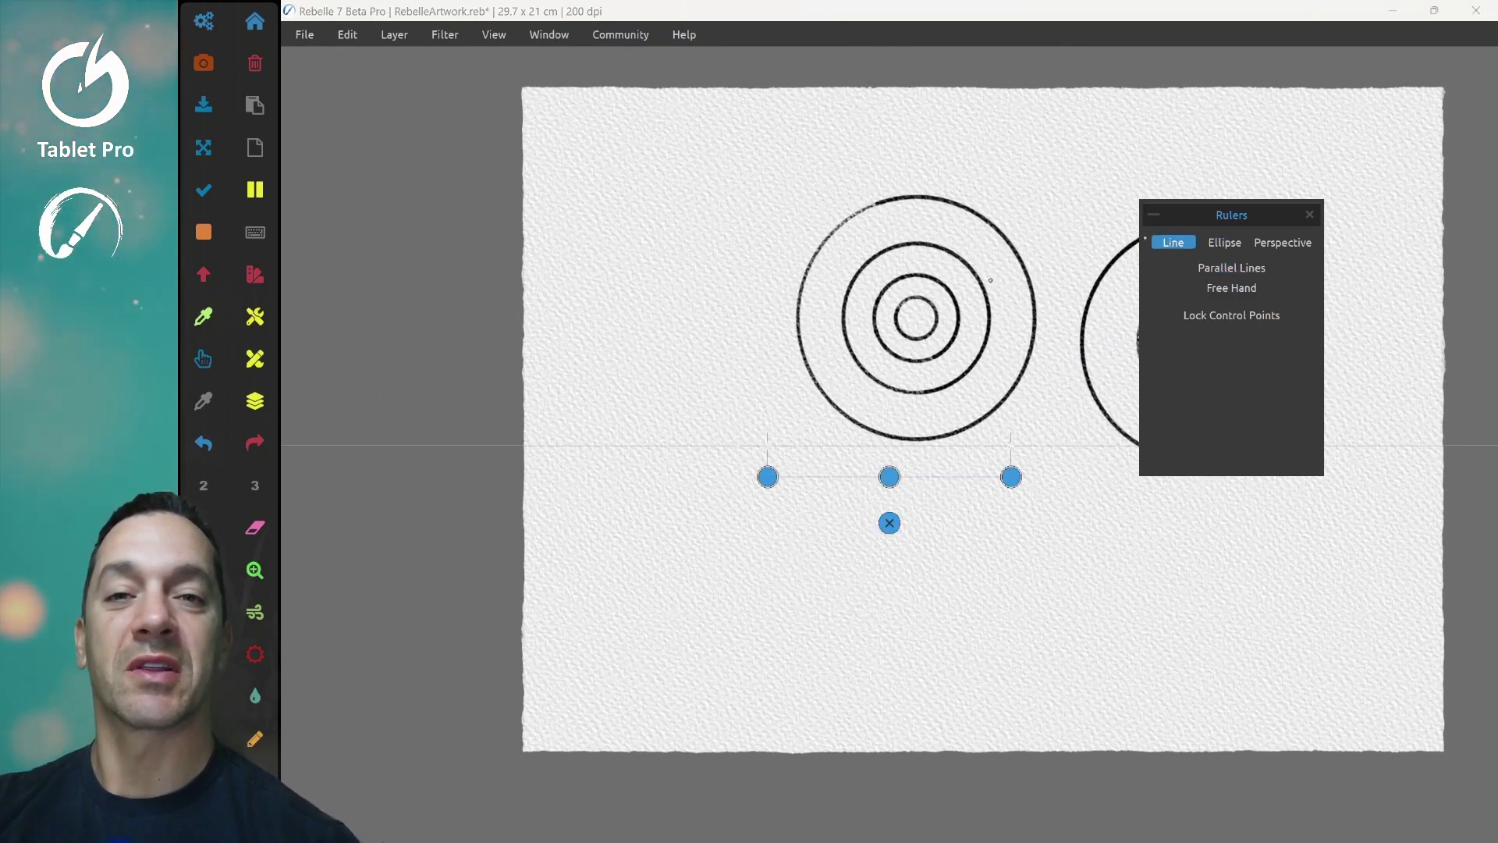
pyautogui.click(1232, 267)
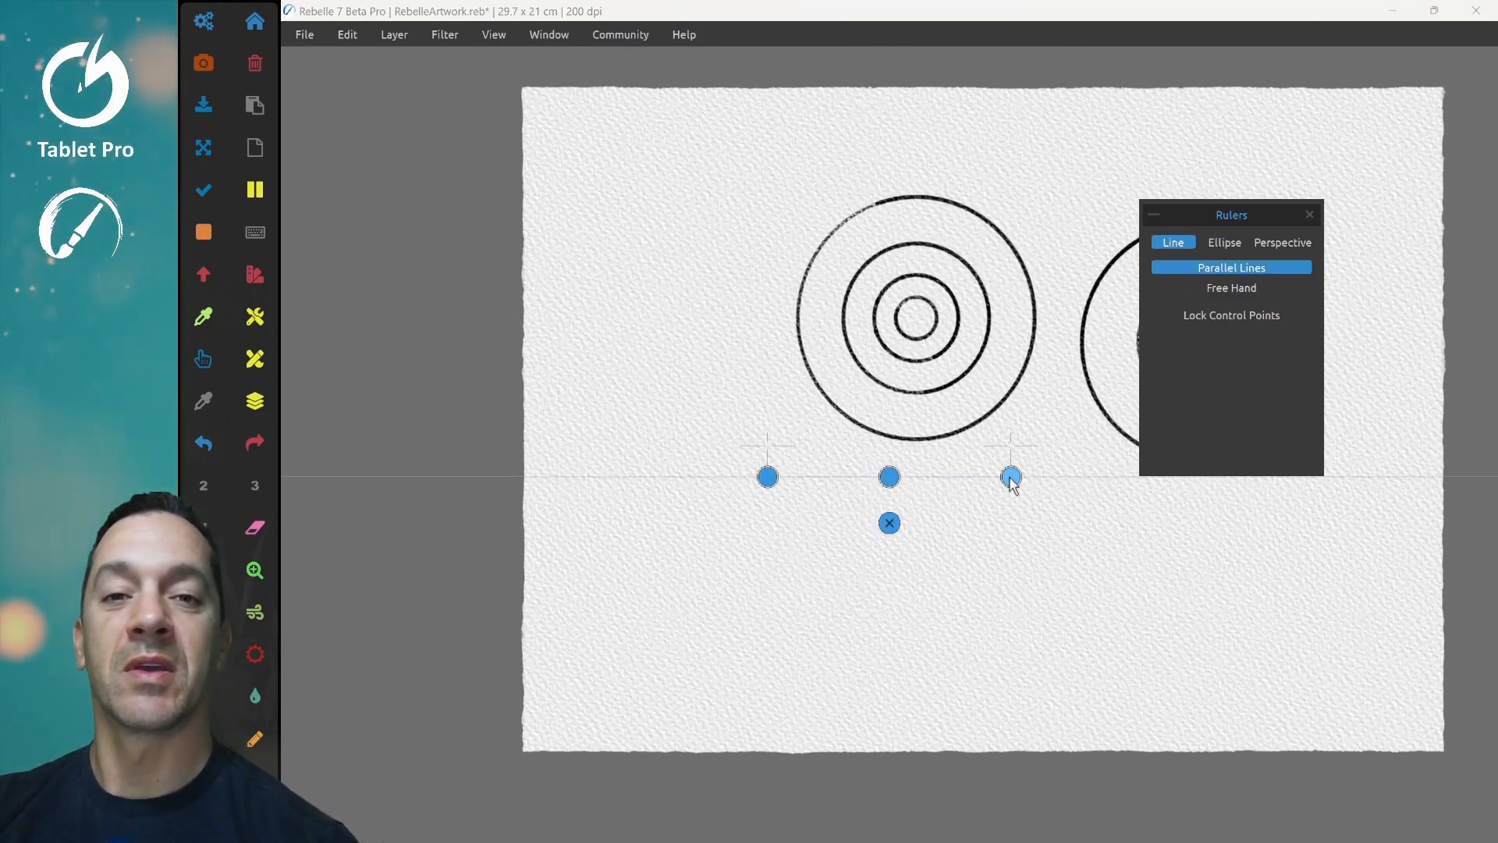